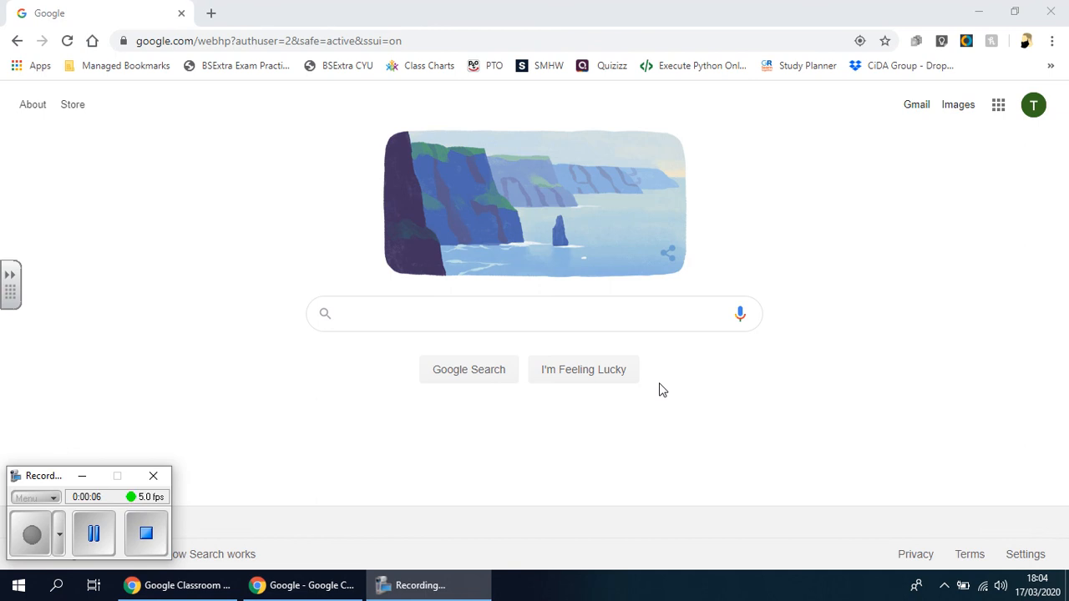
mouse_move(721, 372)
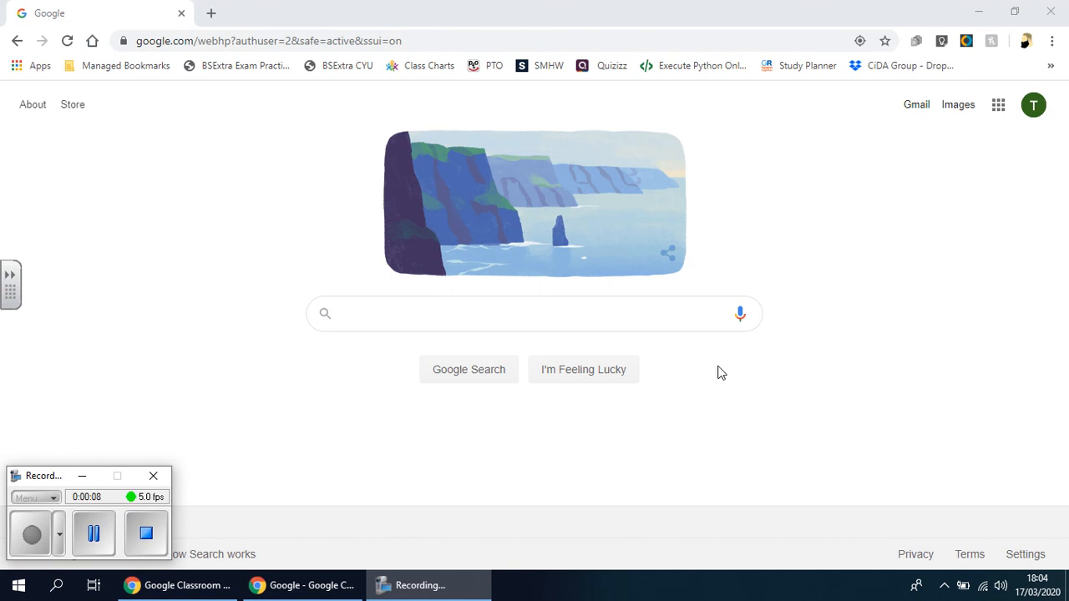
mouse_move(785, 361)
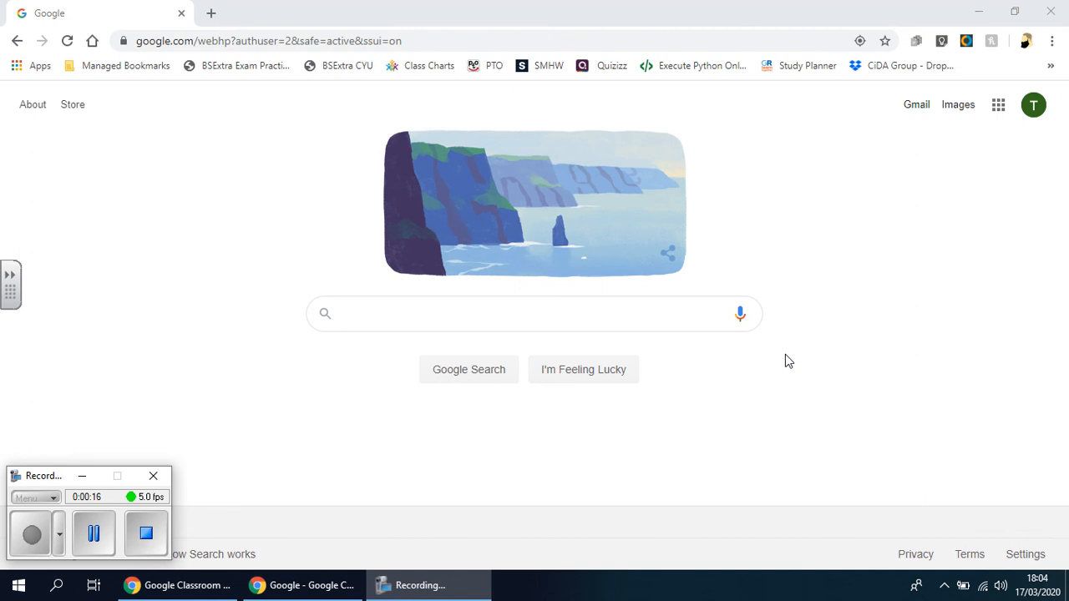
mouse_move(540, 361)
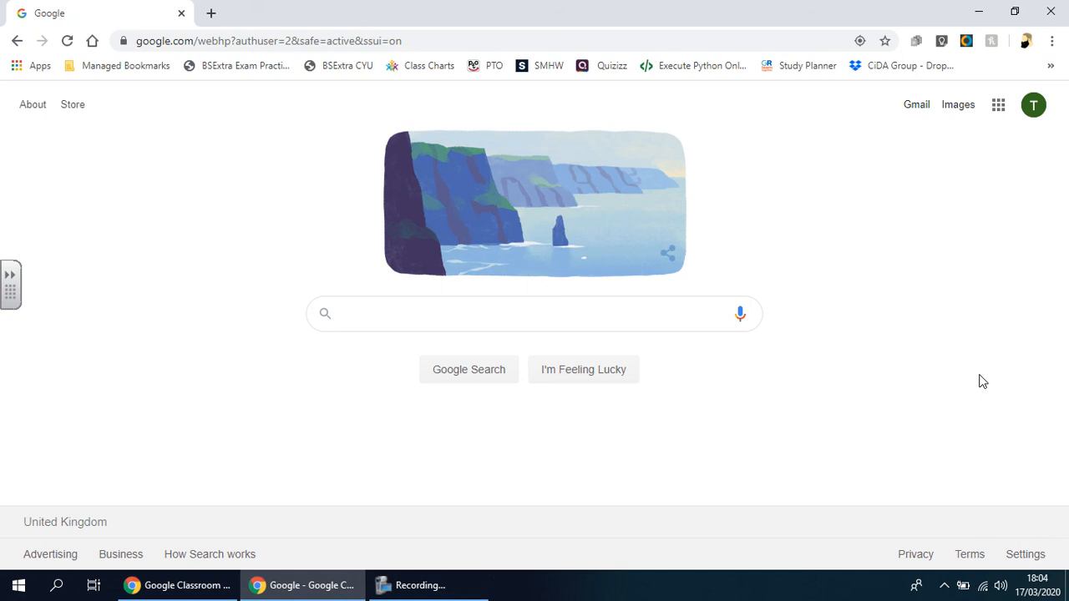
mouse_move(1030, 360)
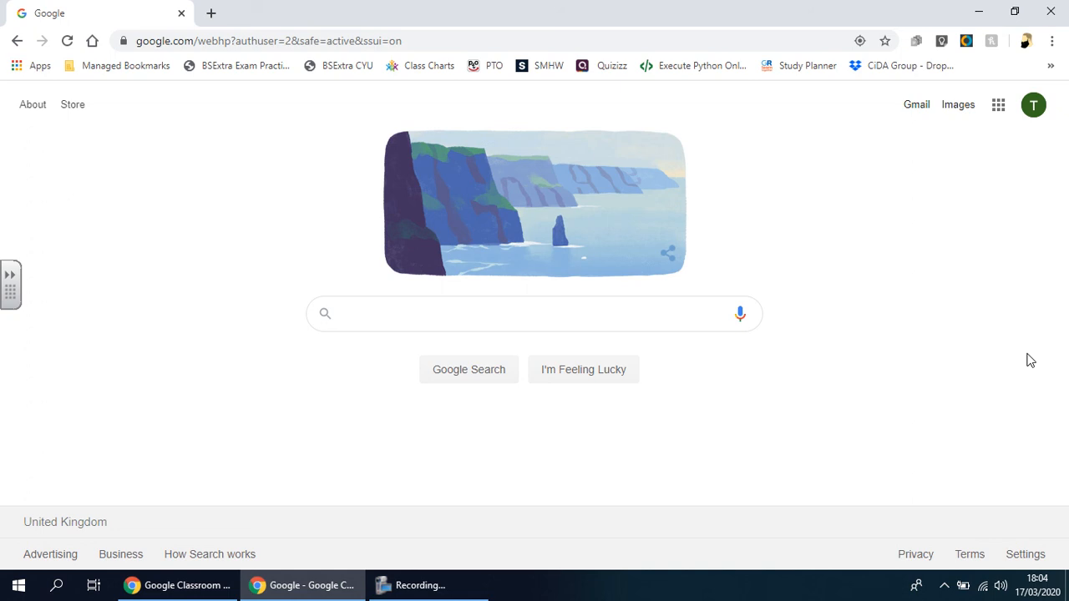
mouse_move(999, 290)
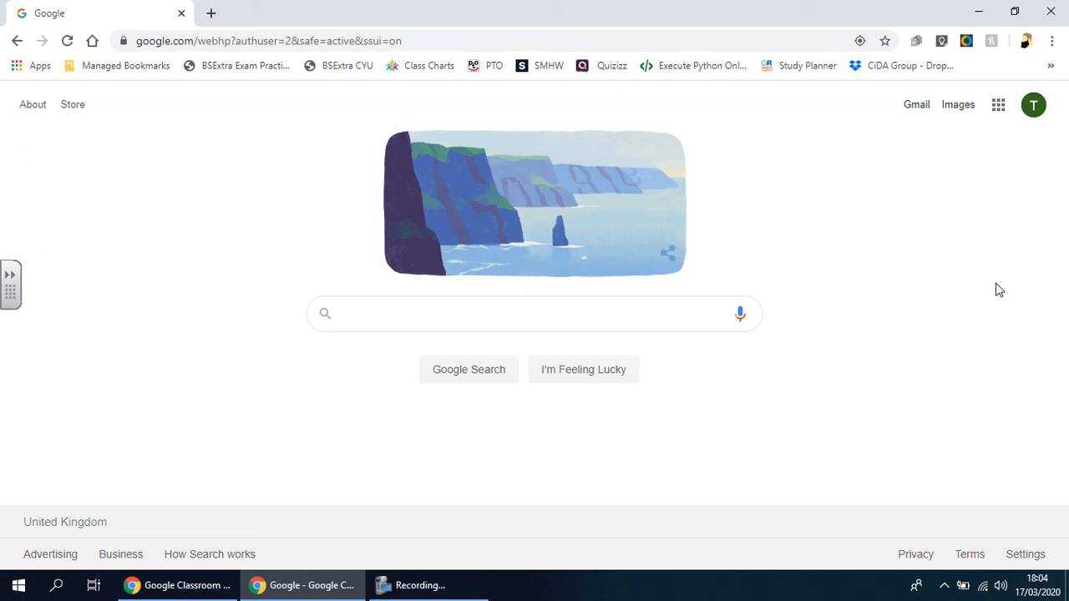
mouse_move(137, 10)
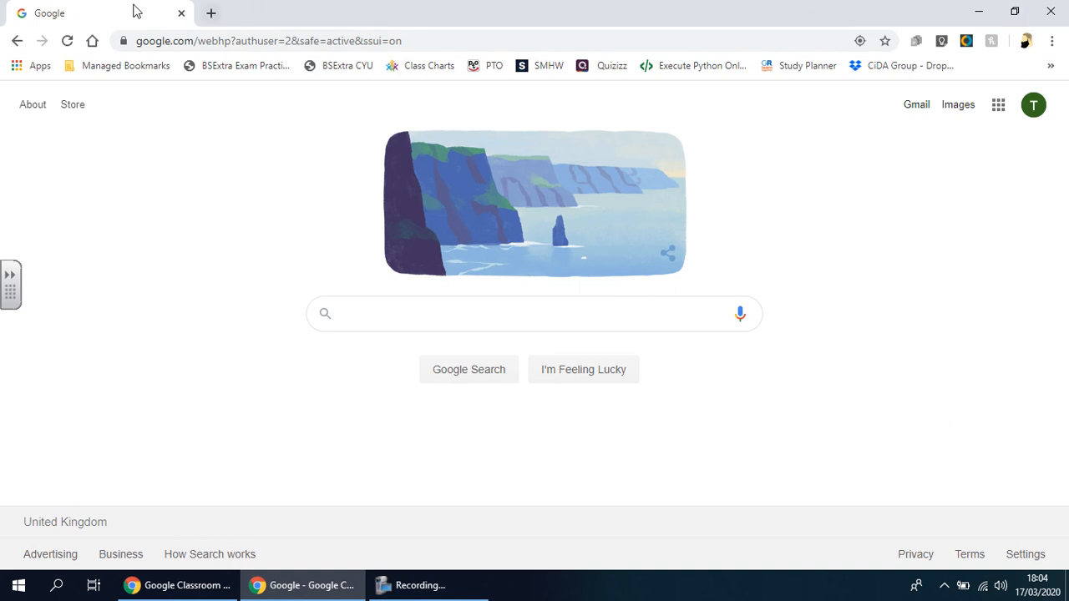
mouse_move(350, 7)
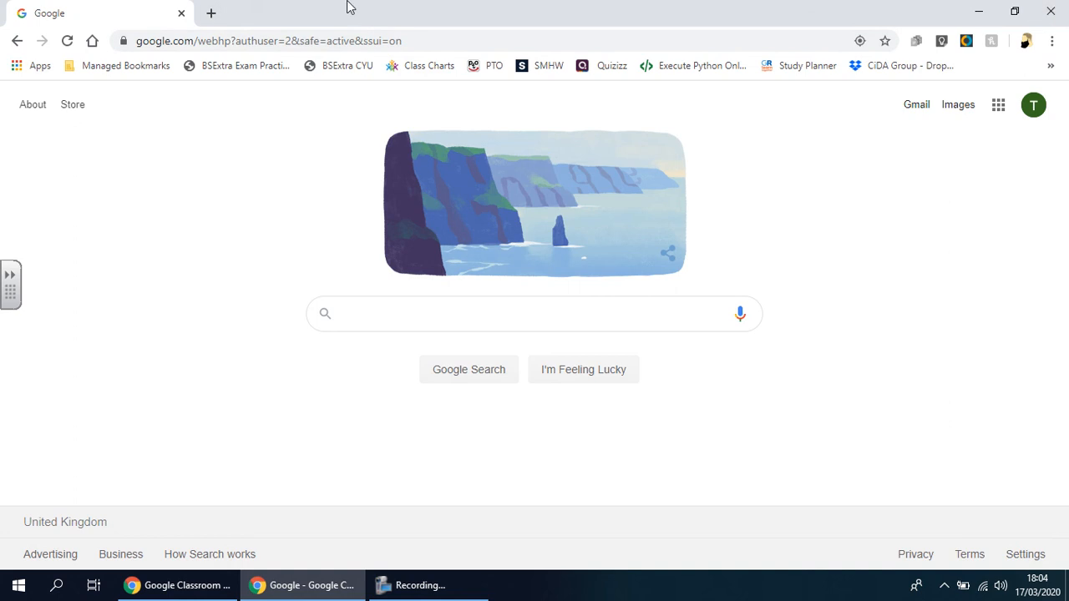
mouse_move(837, 210)
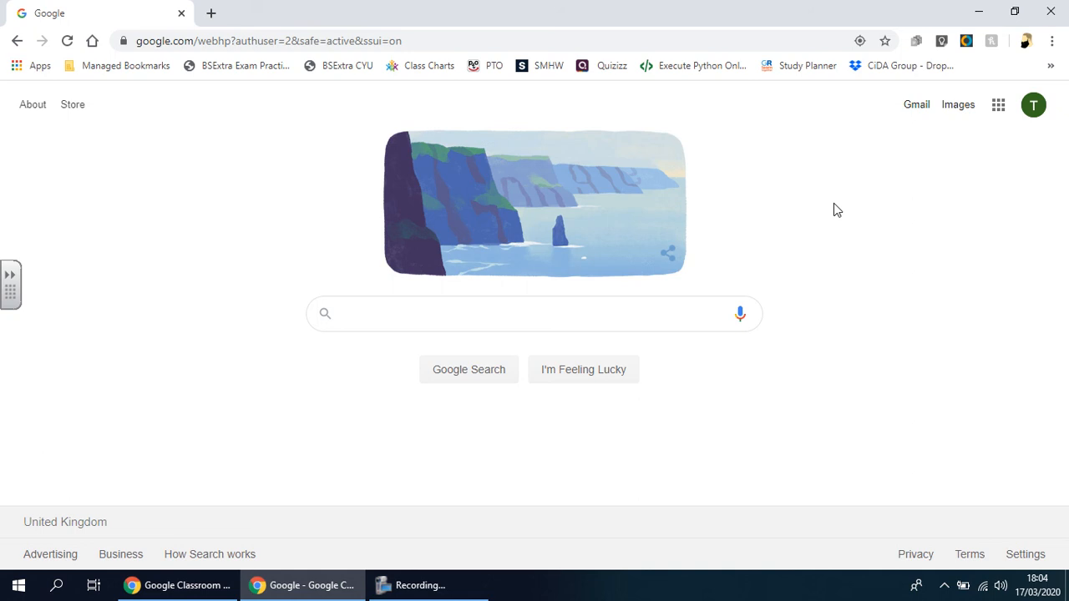
mouse_move(390, 146)
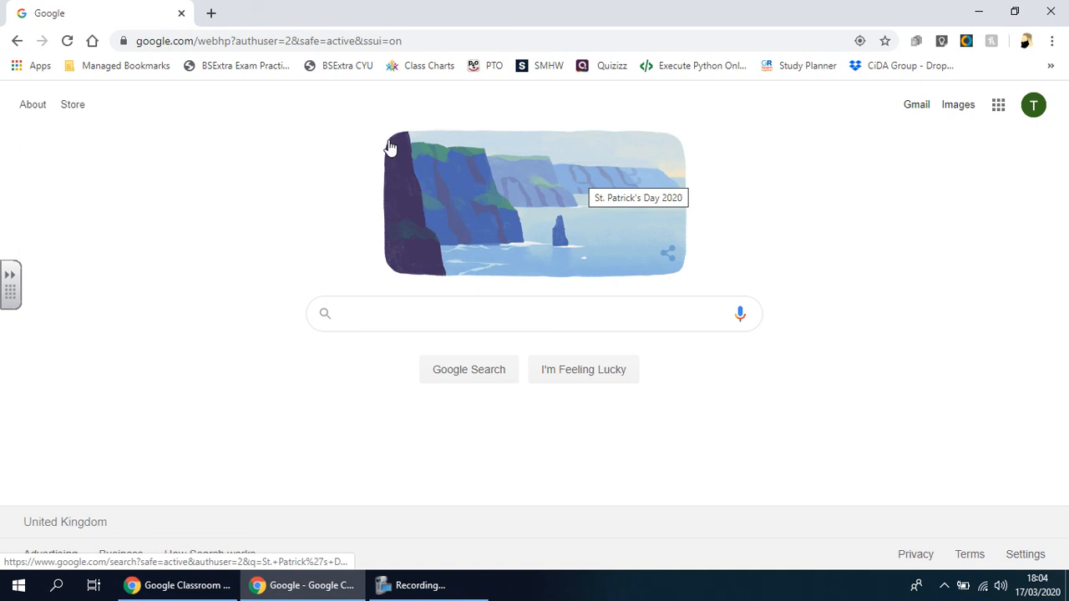
mouse_move(932, 248)
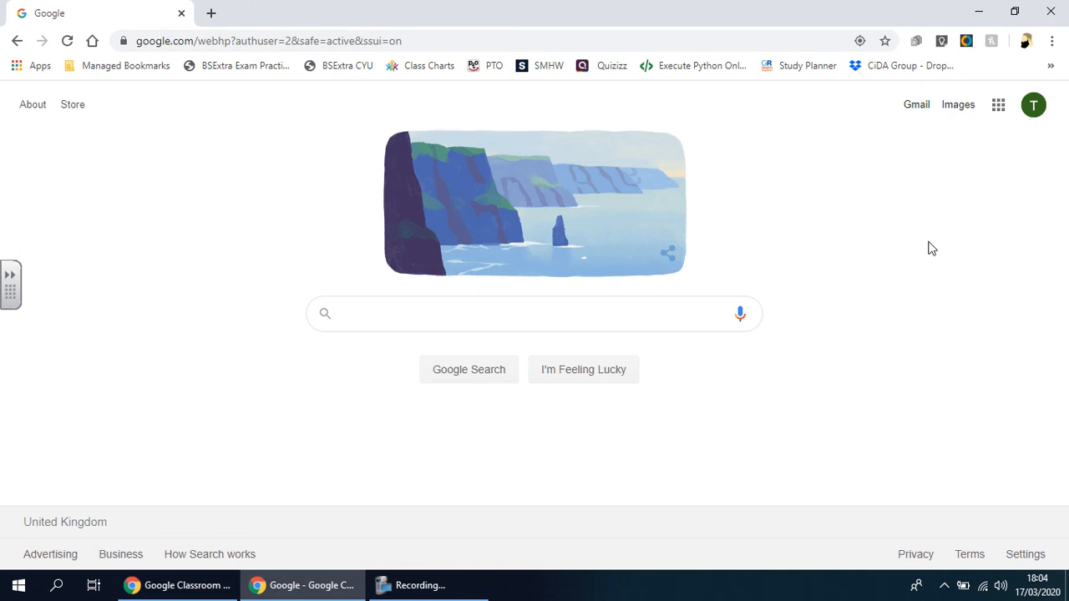
mouse_move(1024, 193)
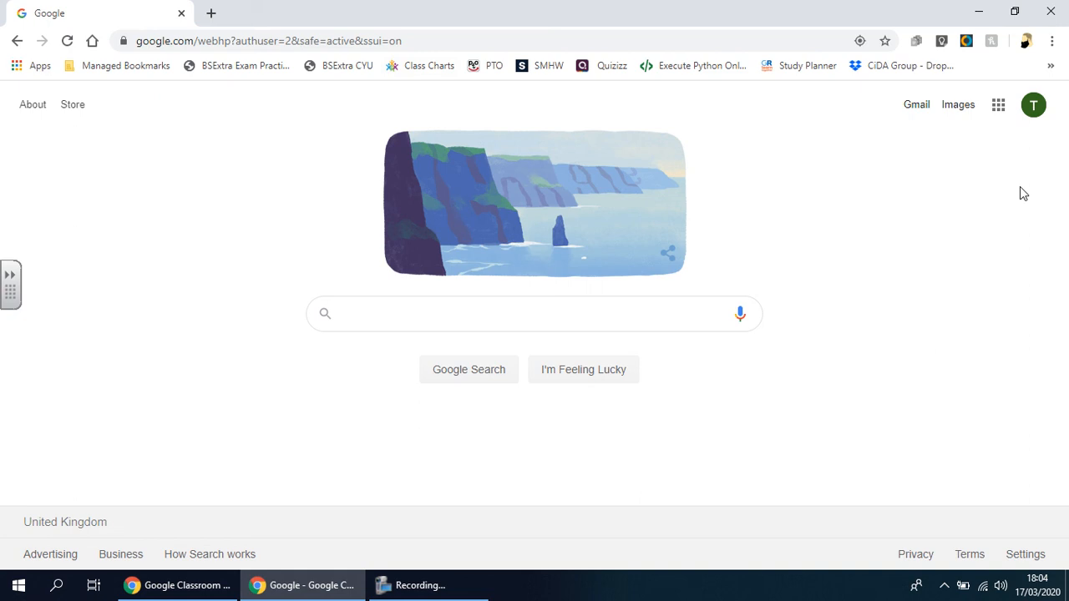
mouse_move(1033, 104)
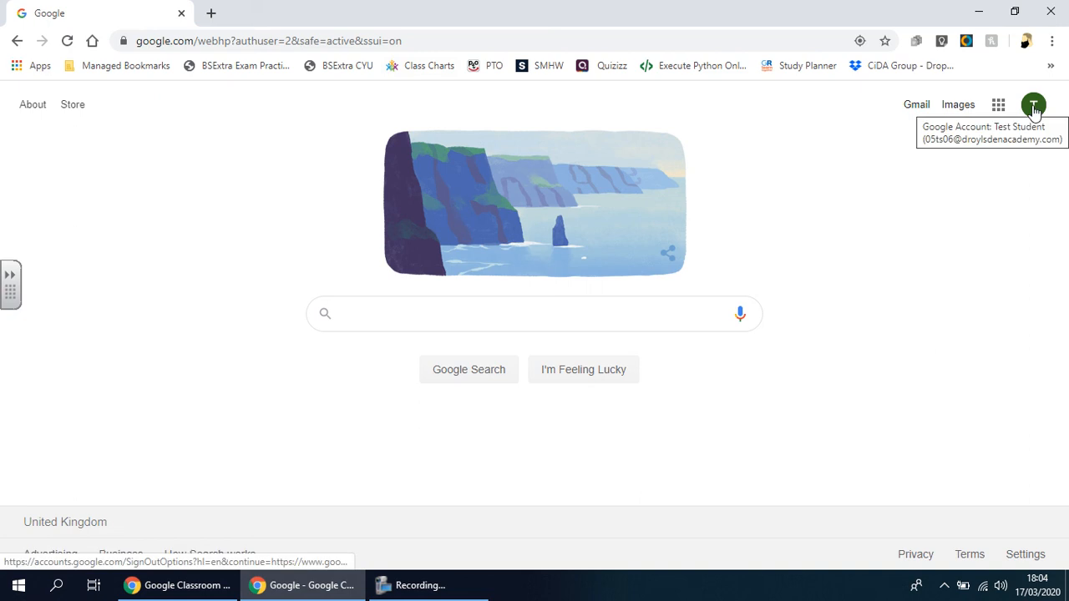
mouse_move(1031, 121)
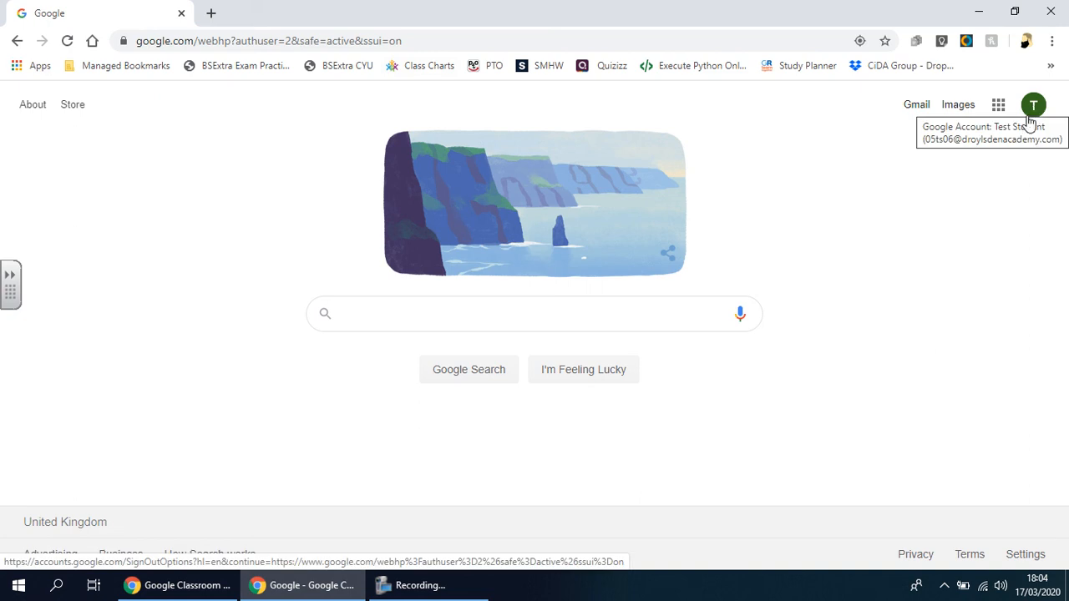
mouse_move(903, 148)
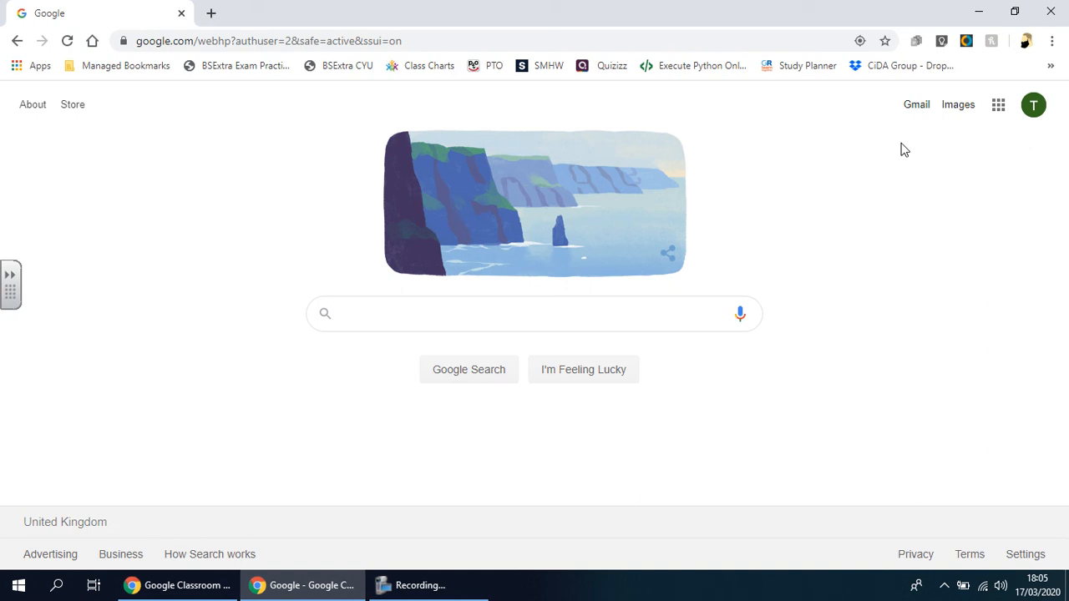
mouse_move(936, 194)
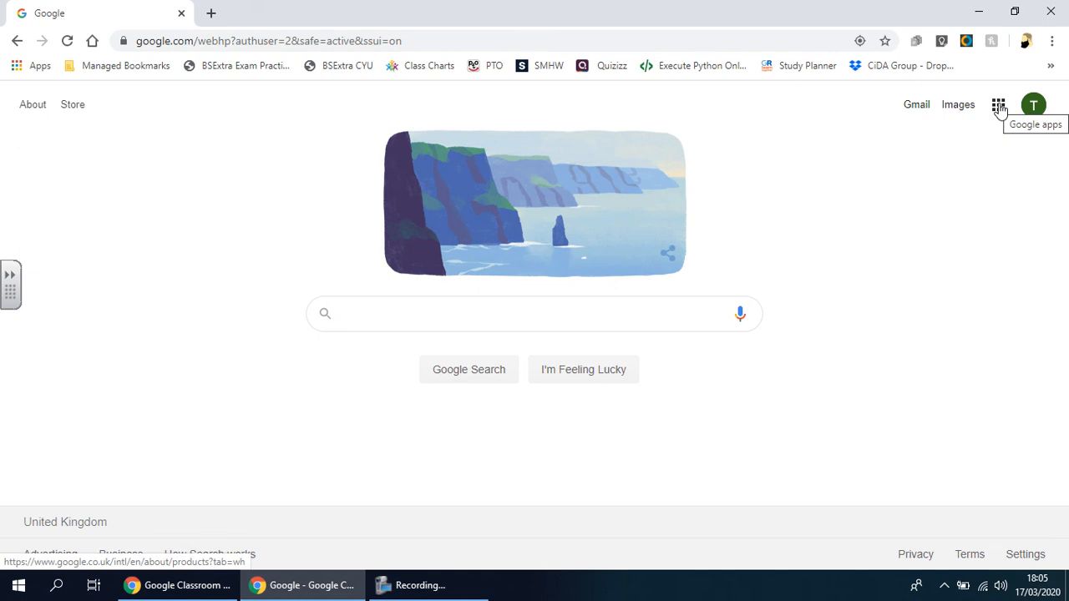
- Launch Classroom from Chrome's Google apps grid
click(998, 104)
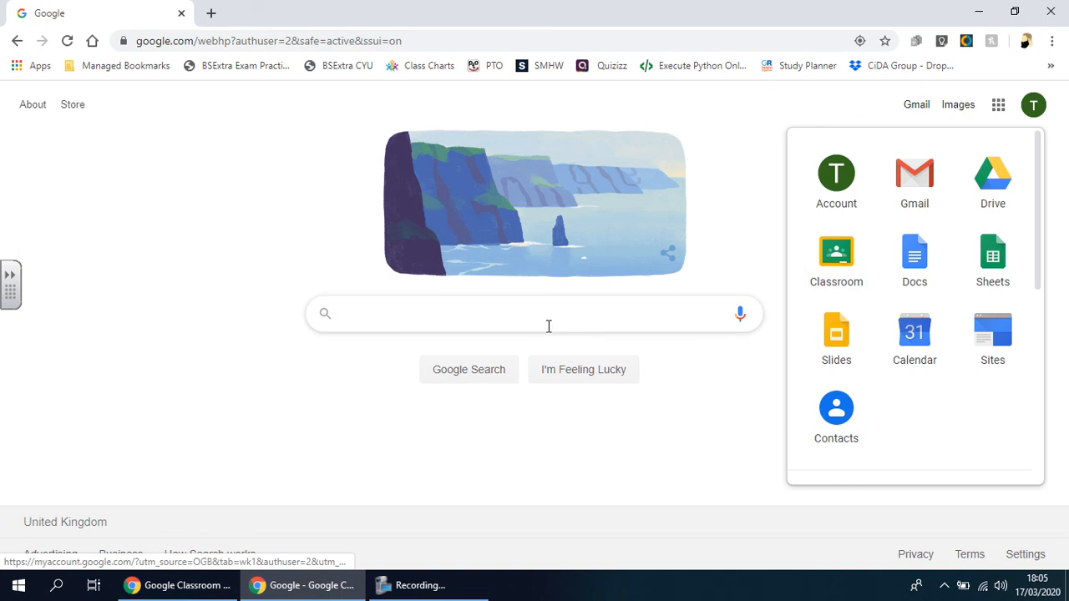
mouse_move(526, 315)
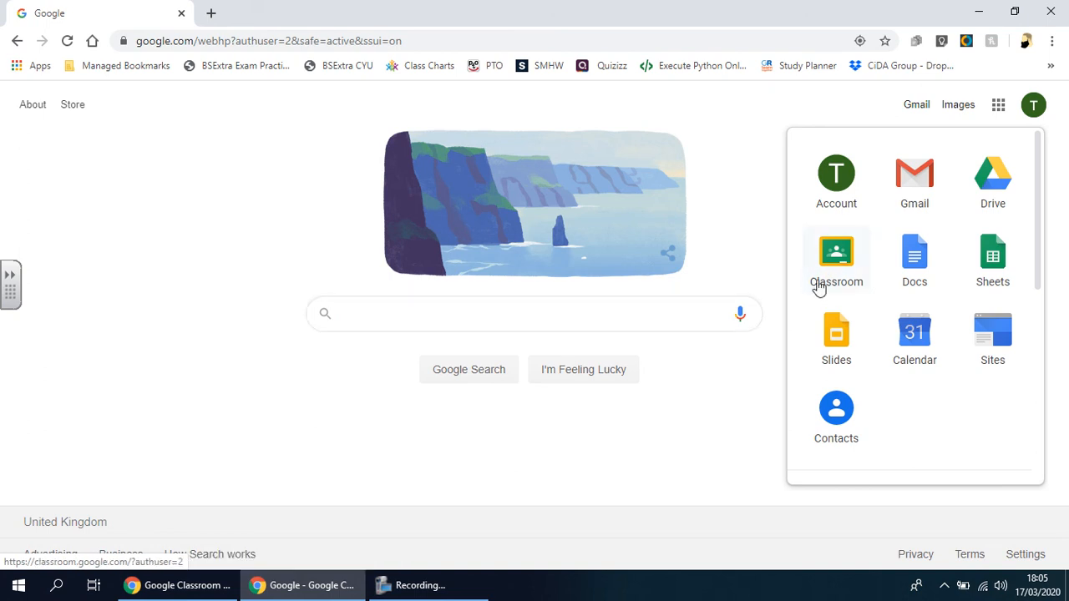
click(836, 257)
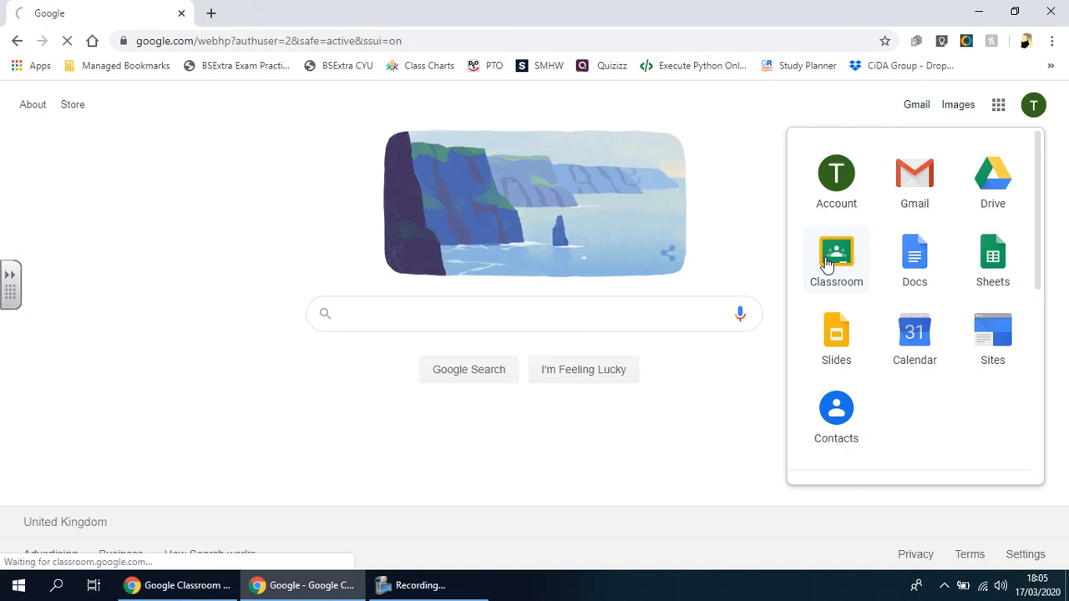
- Select Classroom again to load the courses page showing KS3 Computing
click(836, 259)
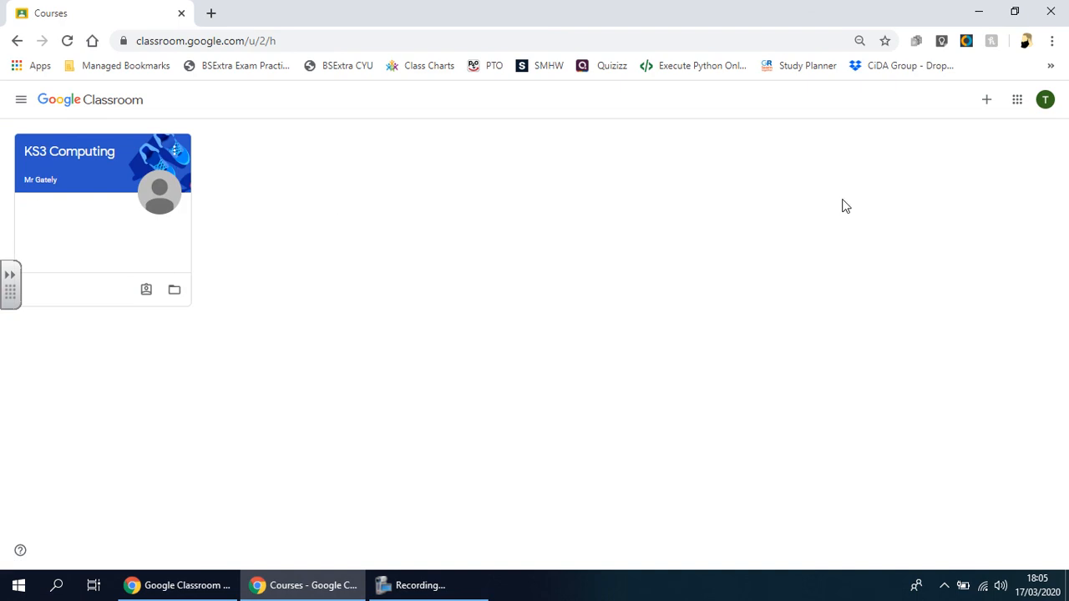
mouse_move(371, 420)
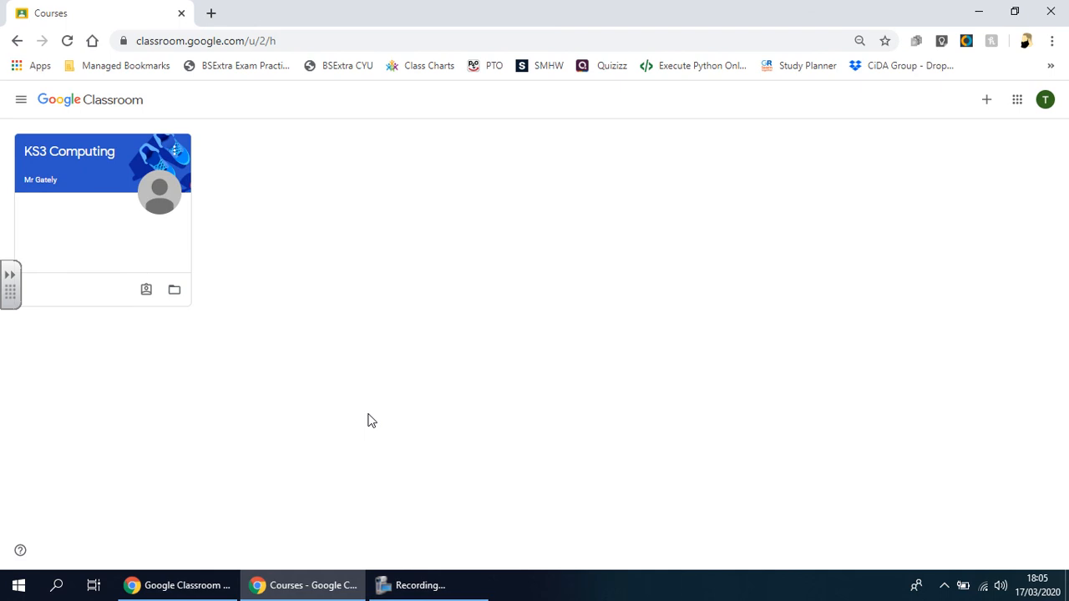
mouse_move(406, 417)
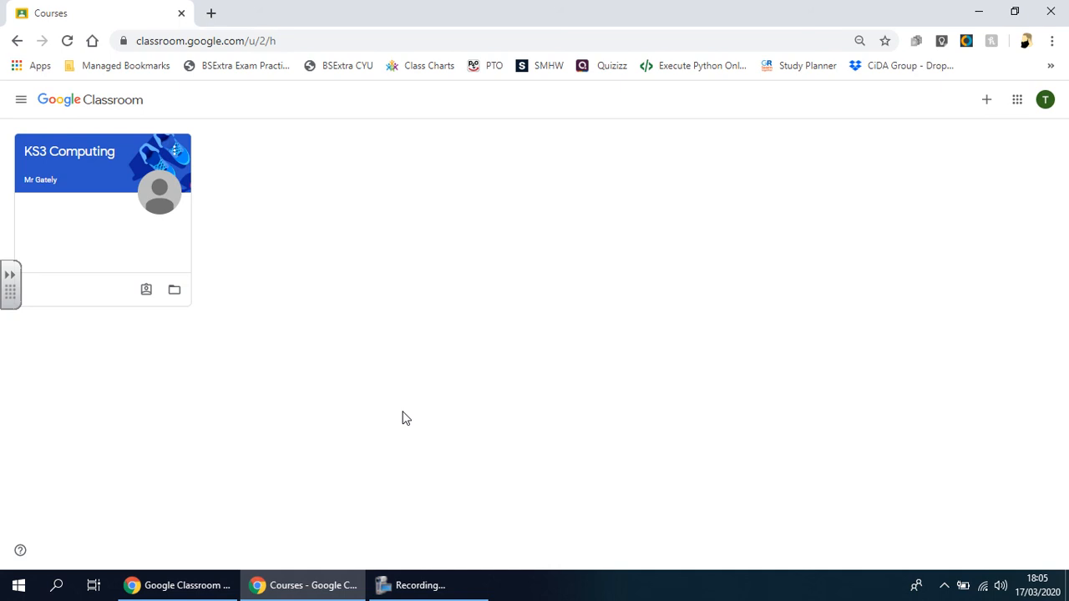
mouse_move(855, 207)
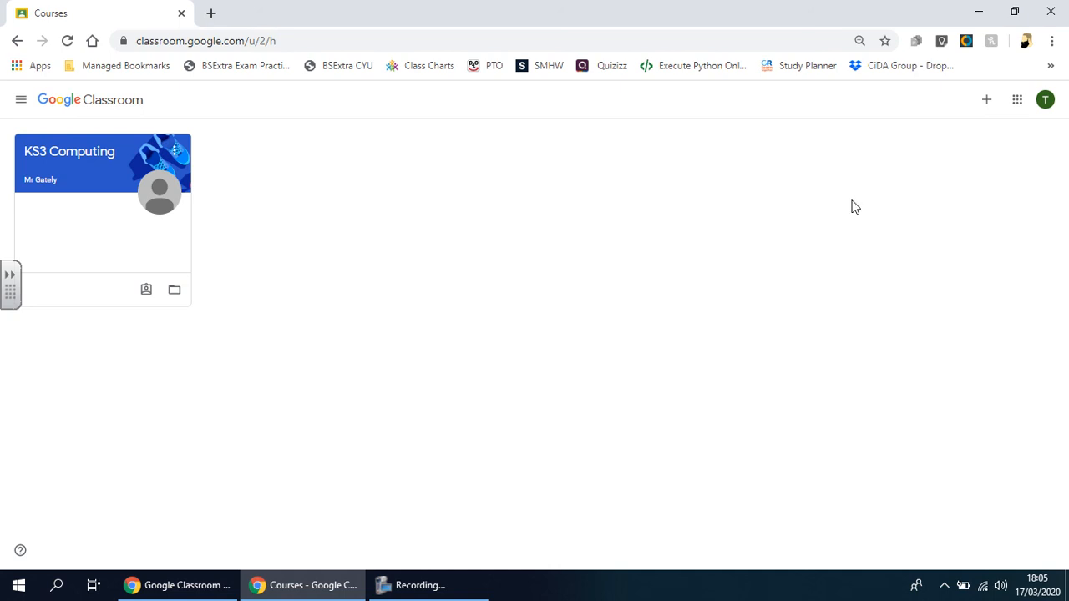
mouse_move(986, 100)
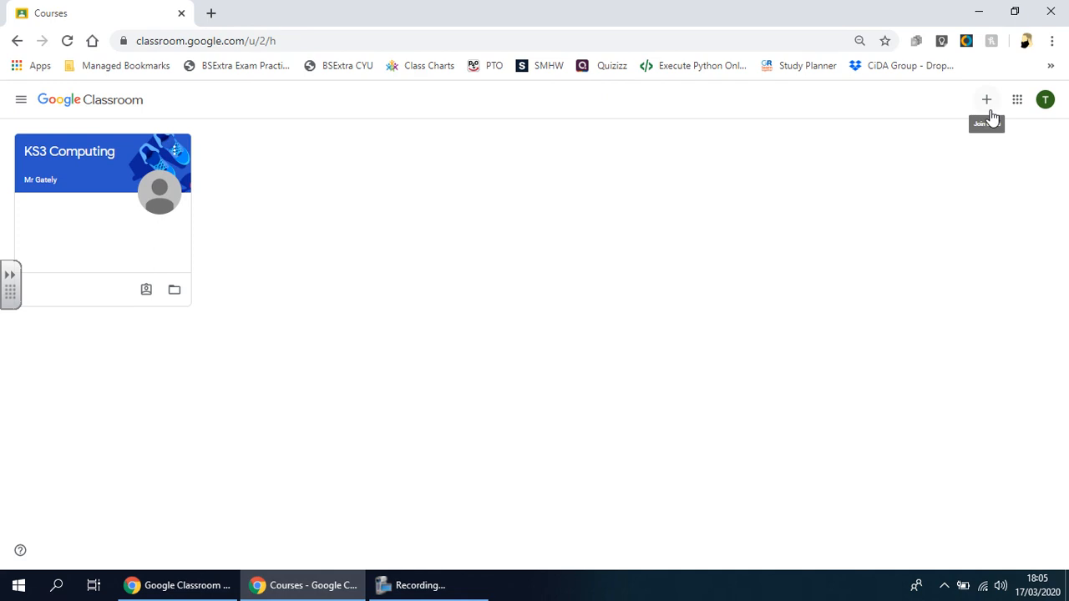
mouse_move(988, 109)
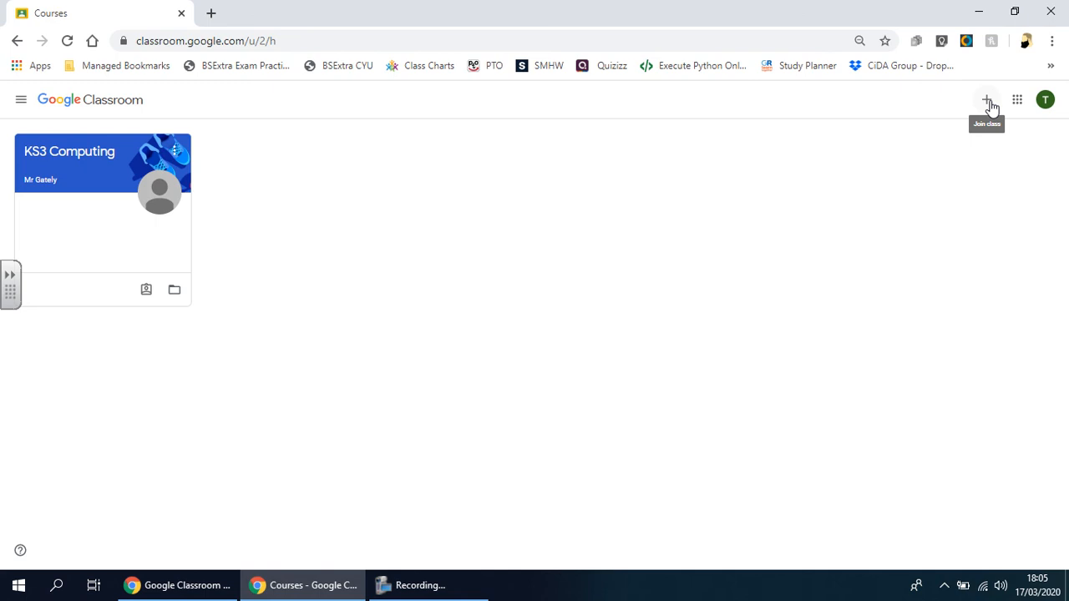
- Choose Join class from the + menu to open the class code dialog
click(986, 99)
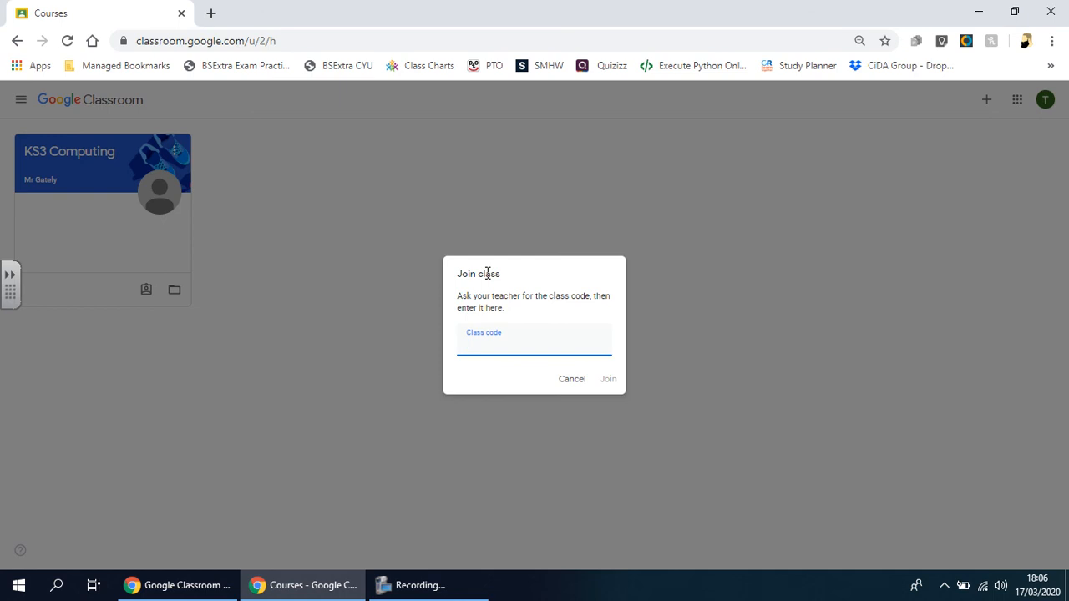
click(534, 344)
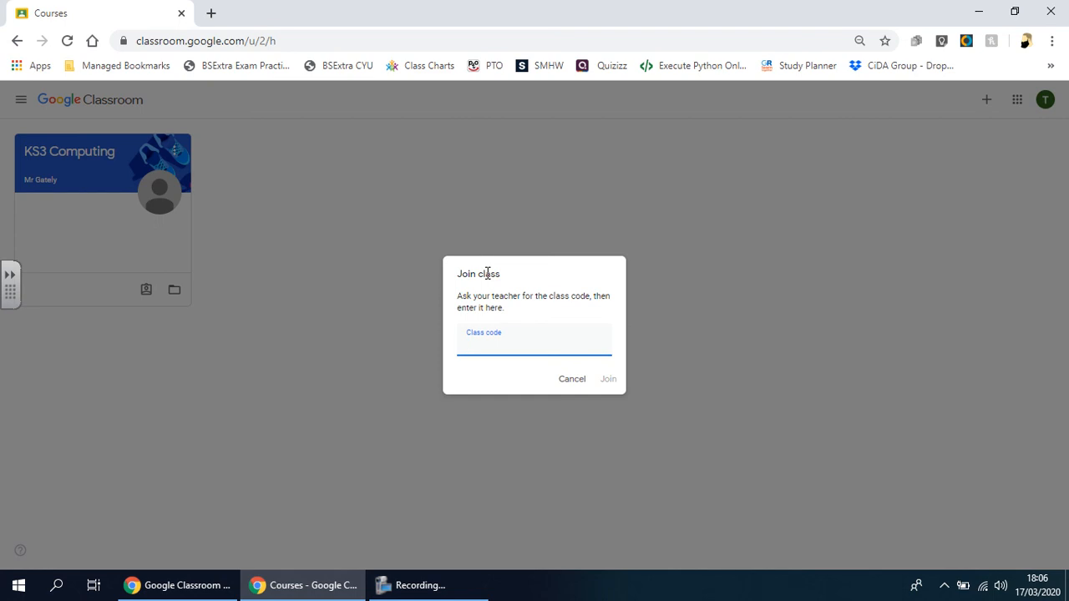
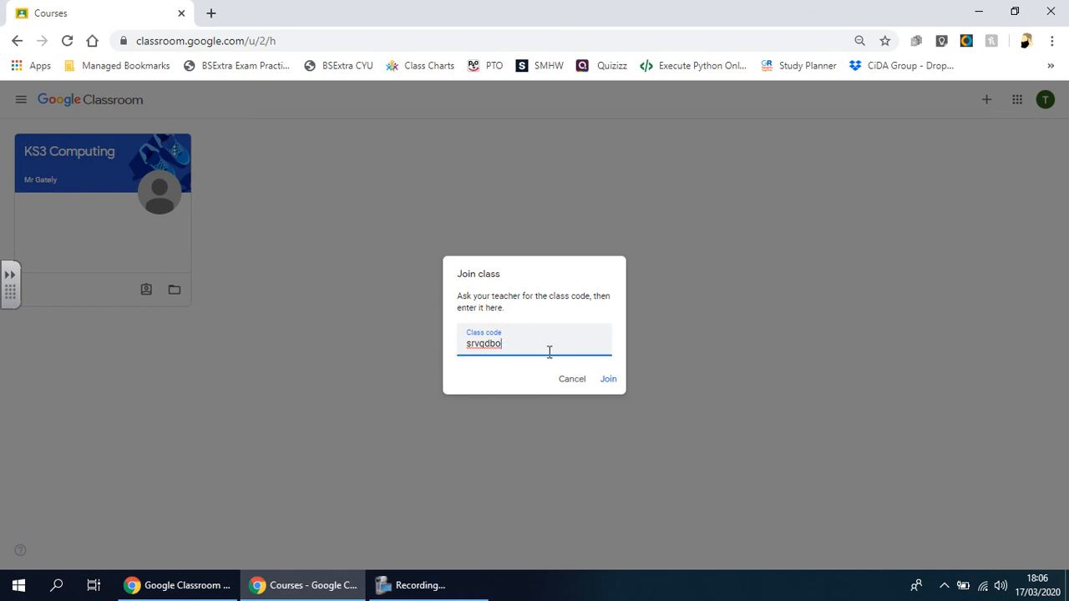
click(608, 379)
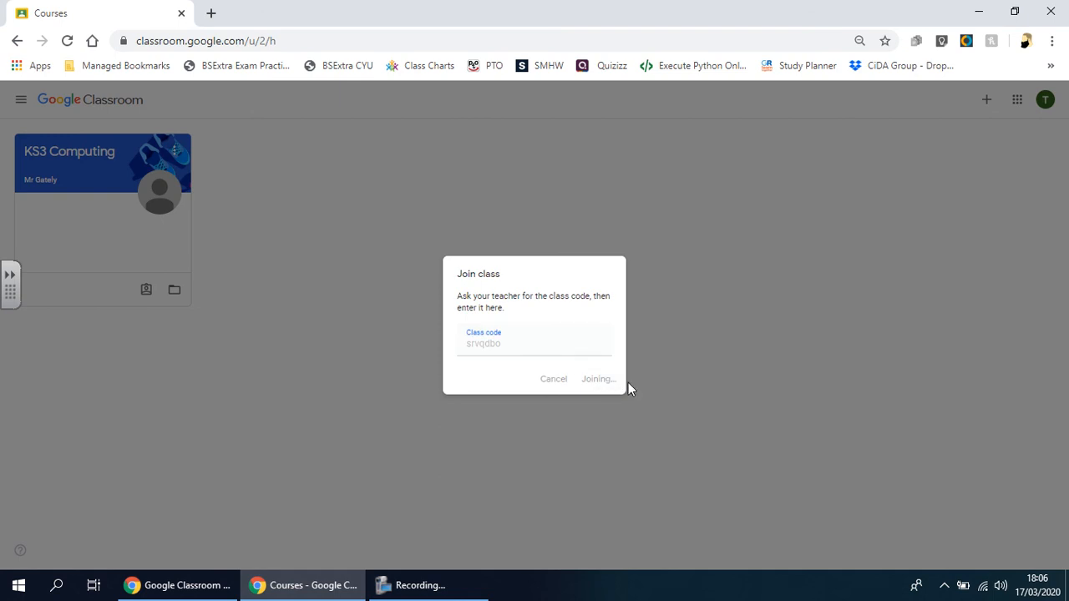
mouse_move(853, 438)
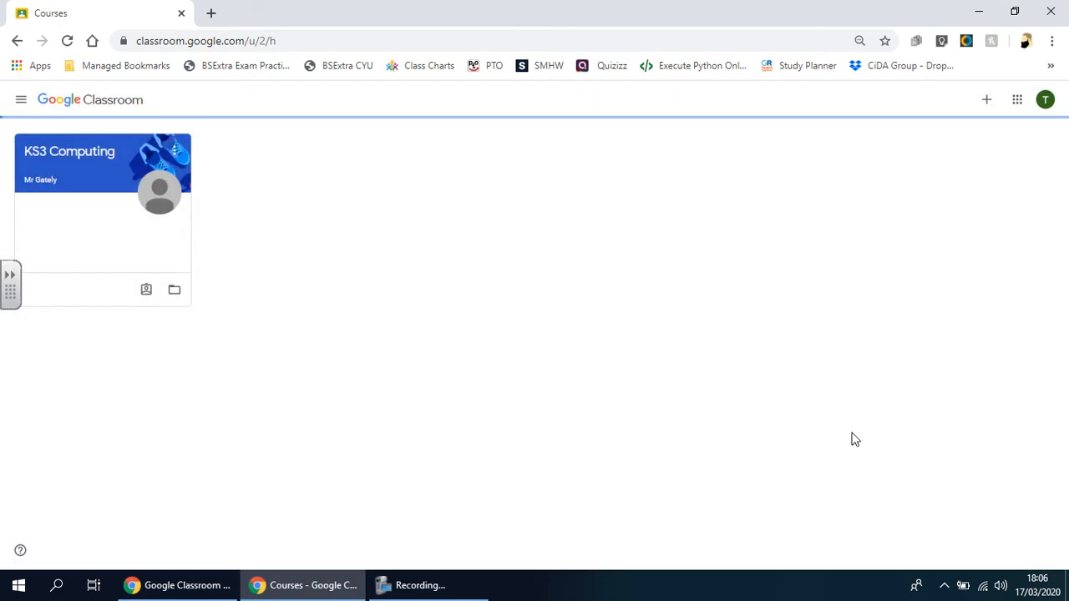
click(68, 151)
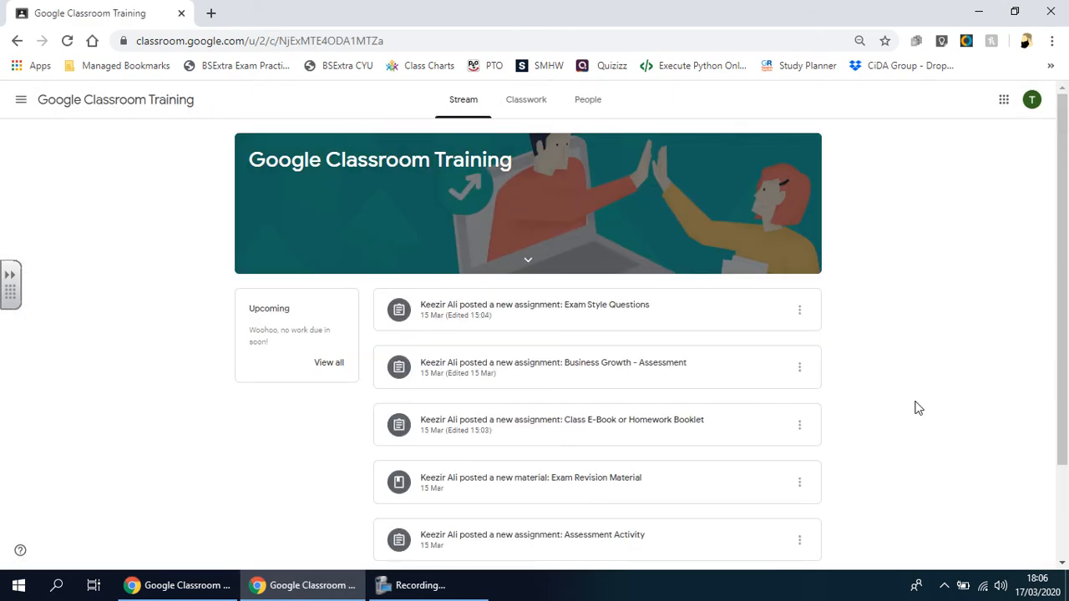